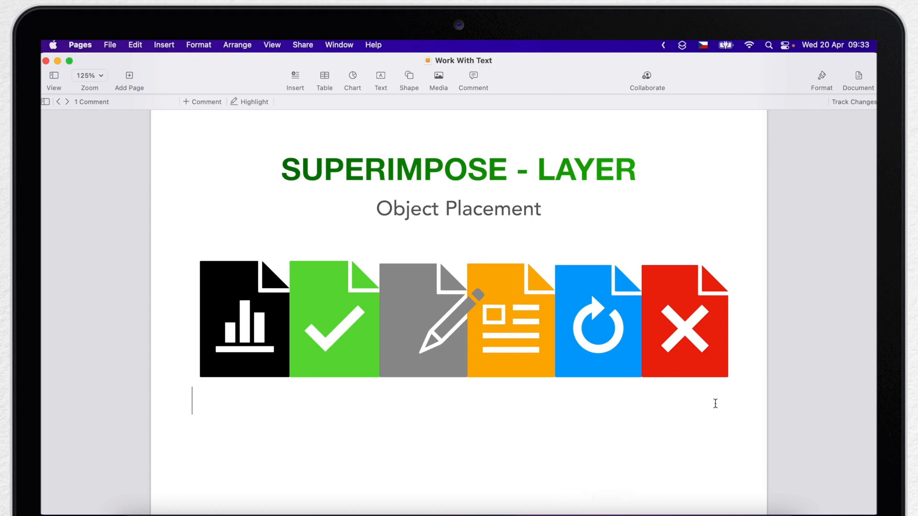
- Drag the green checkmark icon over the black icon and the grey pencil icon over the green one
click(420, 322)
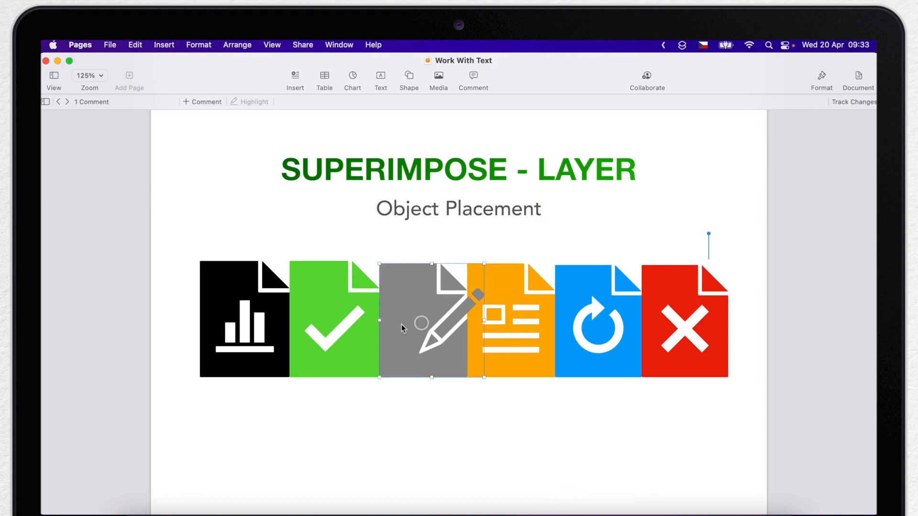
drag(422, 320, 304, 340)
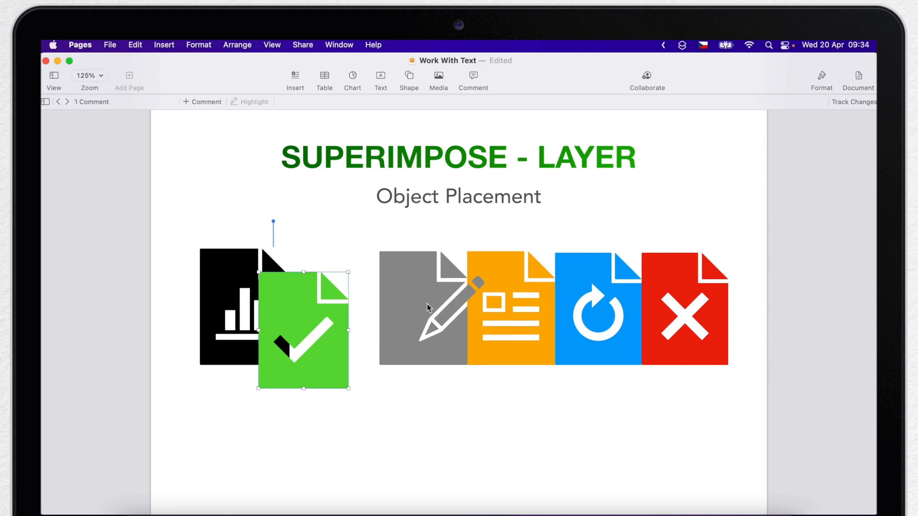
drag(424, 307, 370, 360)
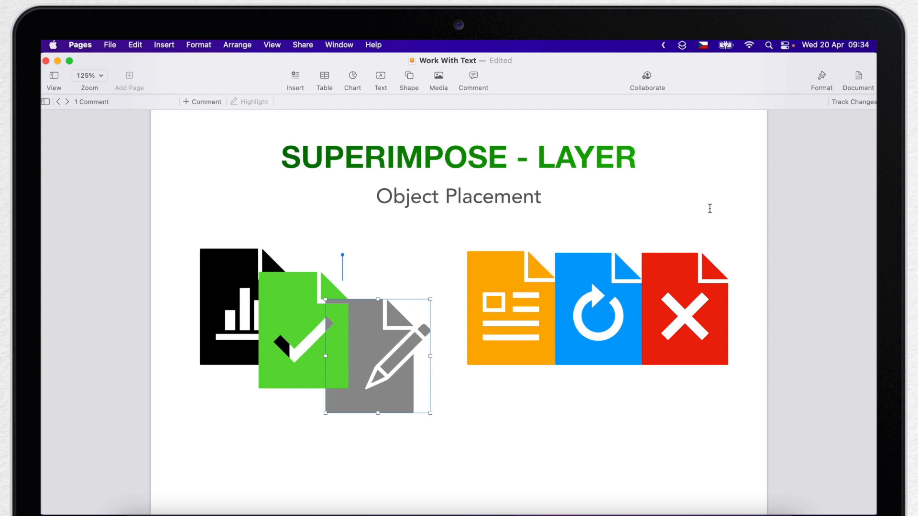
click(820, 76)
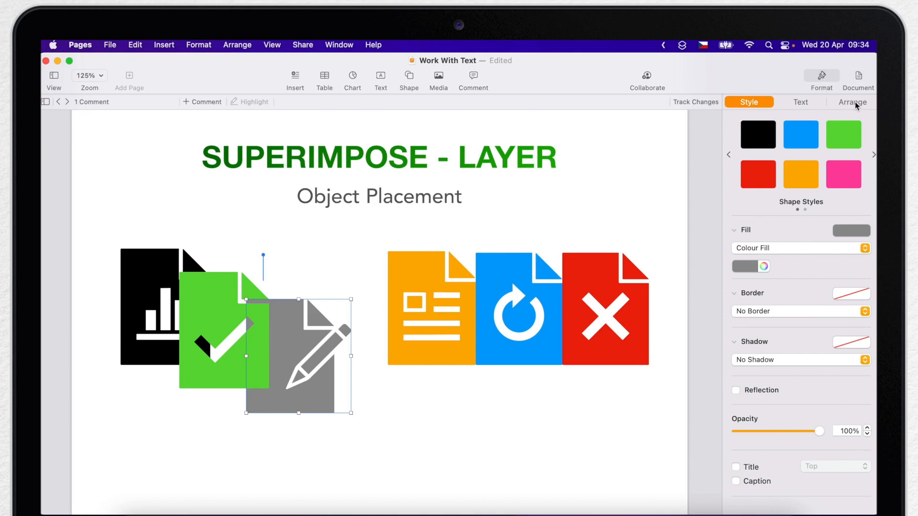
- In the Arrange pane, reorder layers with Backward/Forward so the cascaded icons overlap correctly
click(851, 103)
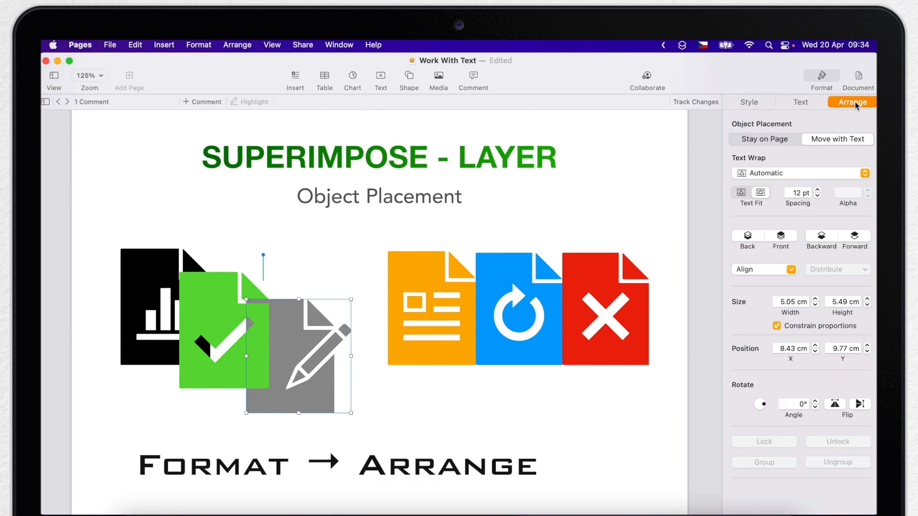
text(TAB)
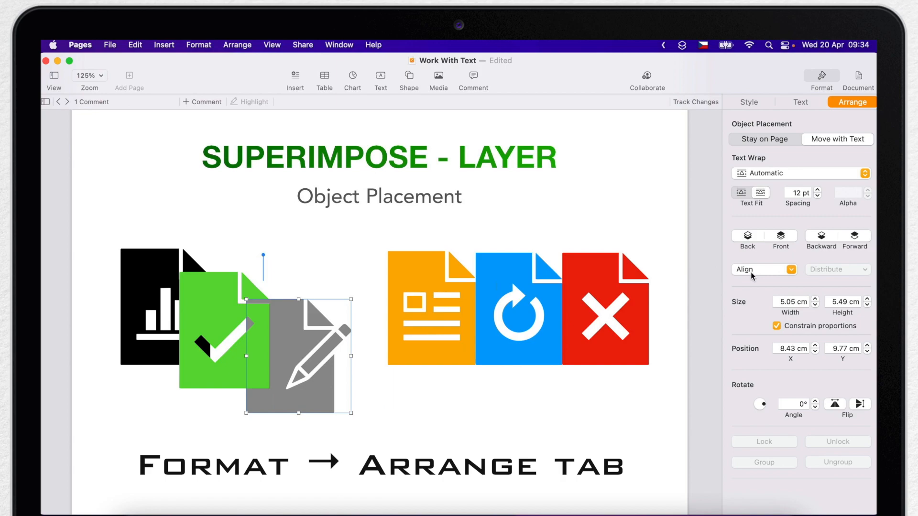
mouse_move(764, 270)
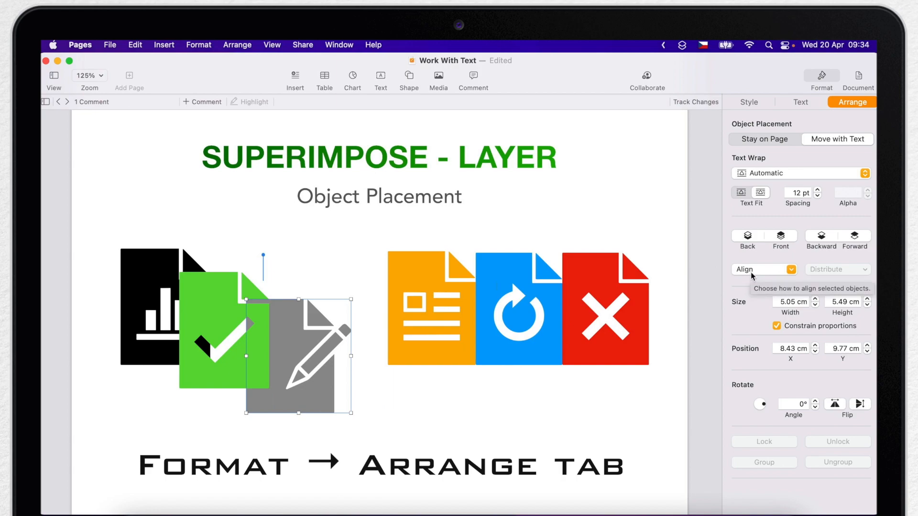
mouse_move(782, 237)
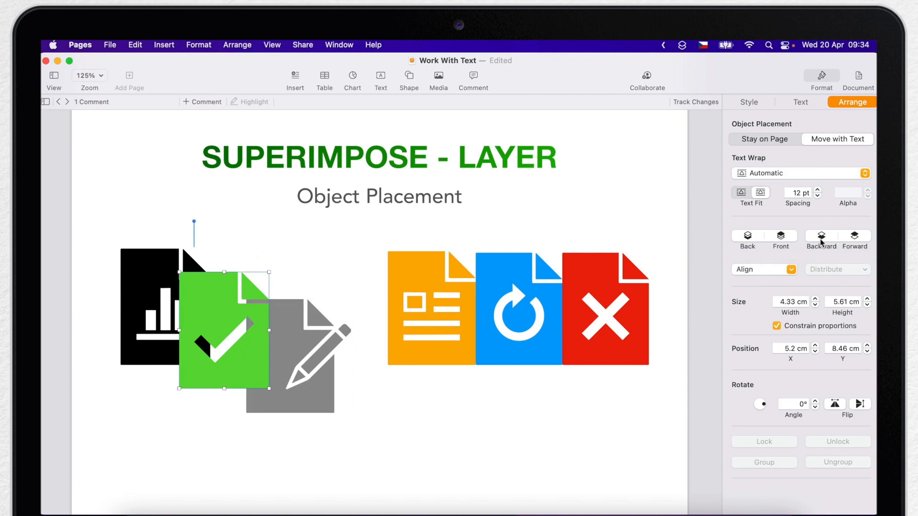
click(819, 236)
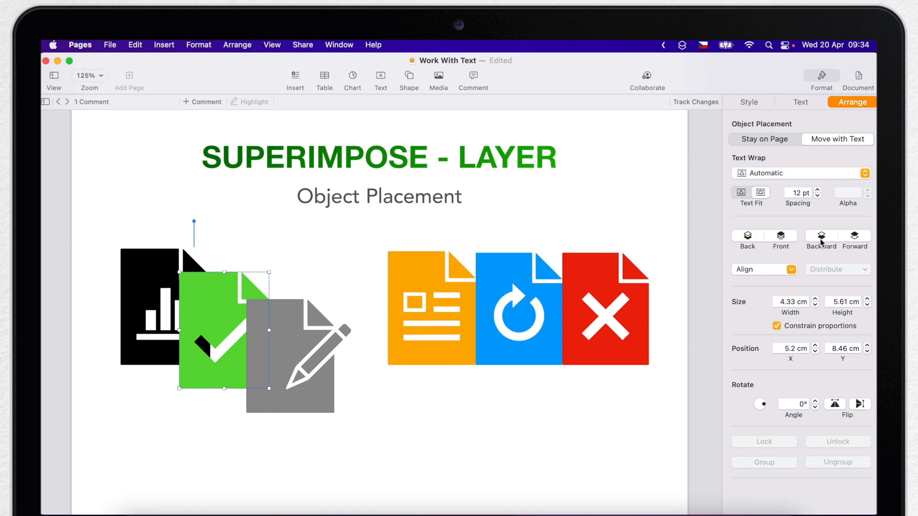
click(820, 238)
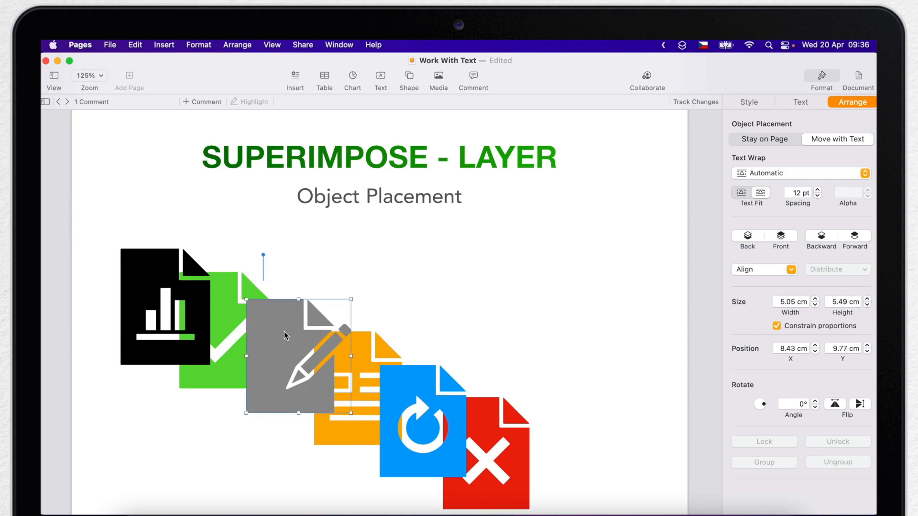
click(820, 240)
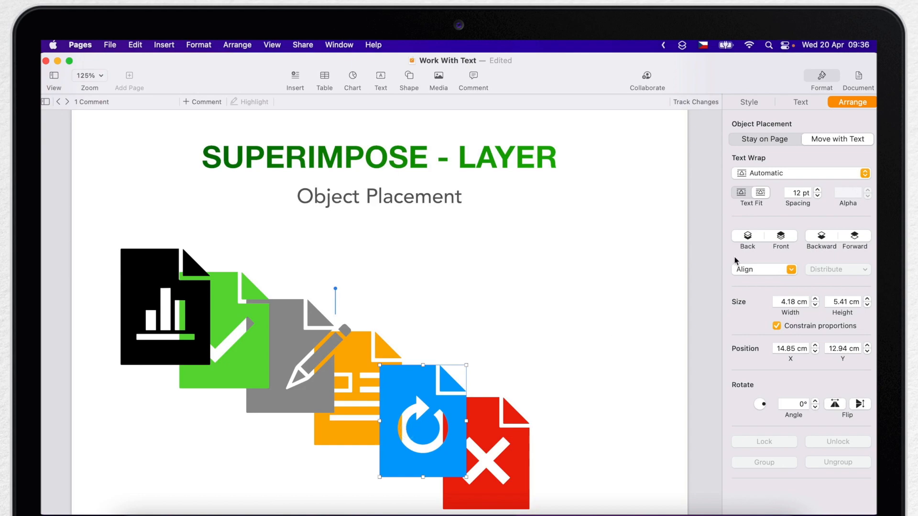
click(821, 238)
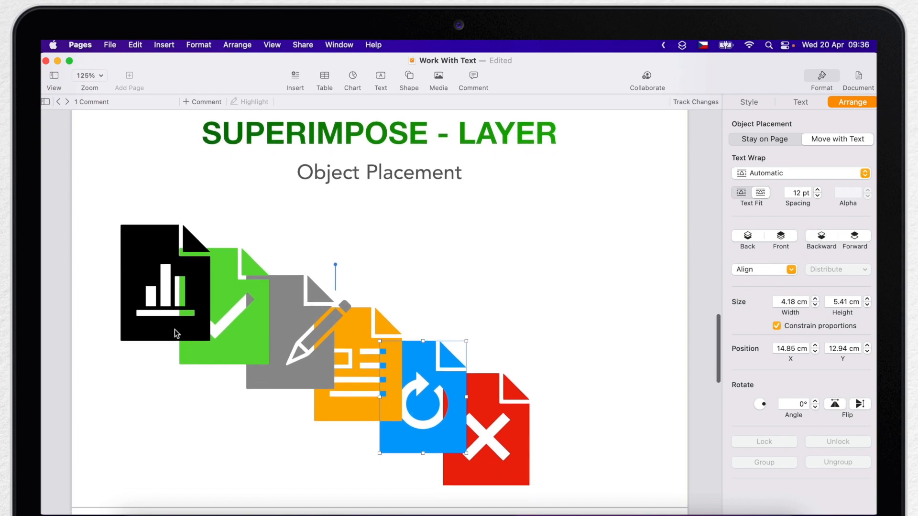
click(800, 102)
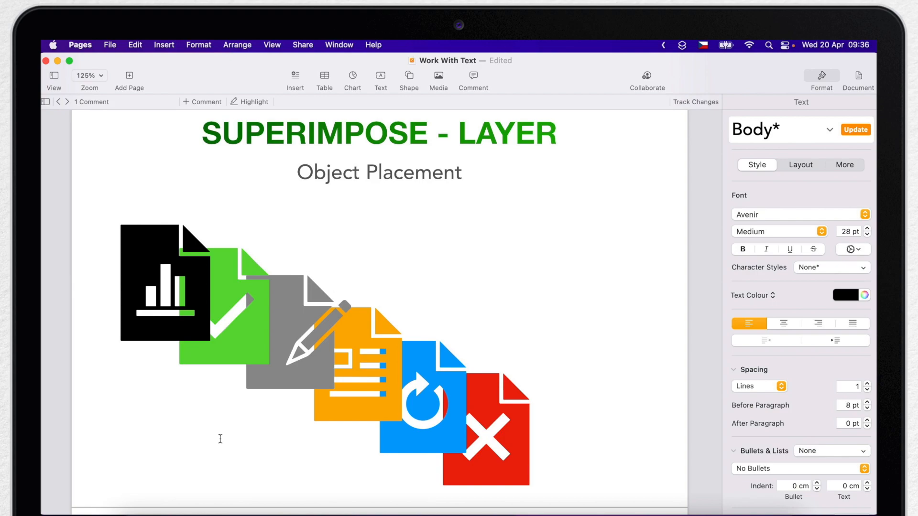
click(335, 279)
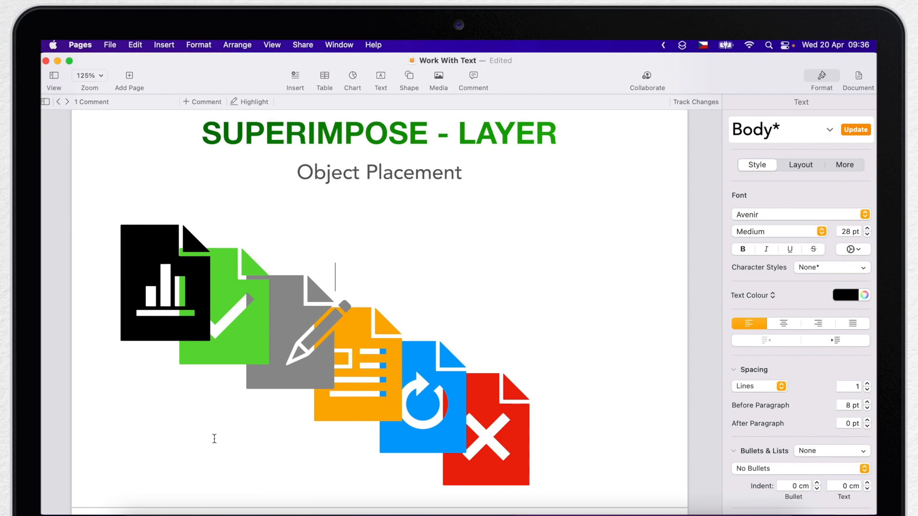
click(165, 283)
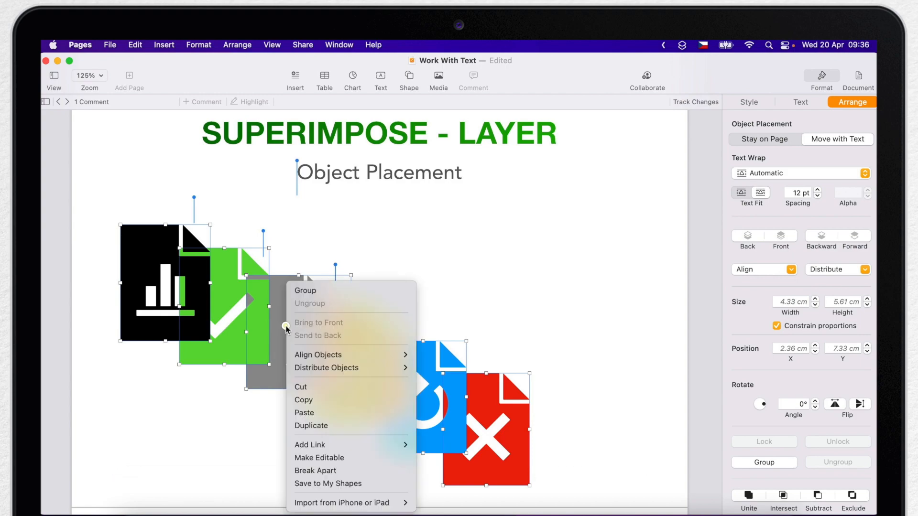
mouse_move(305, 291)
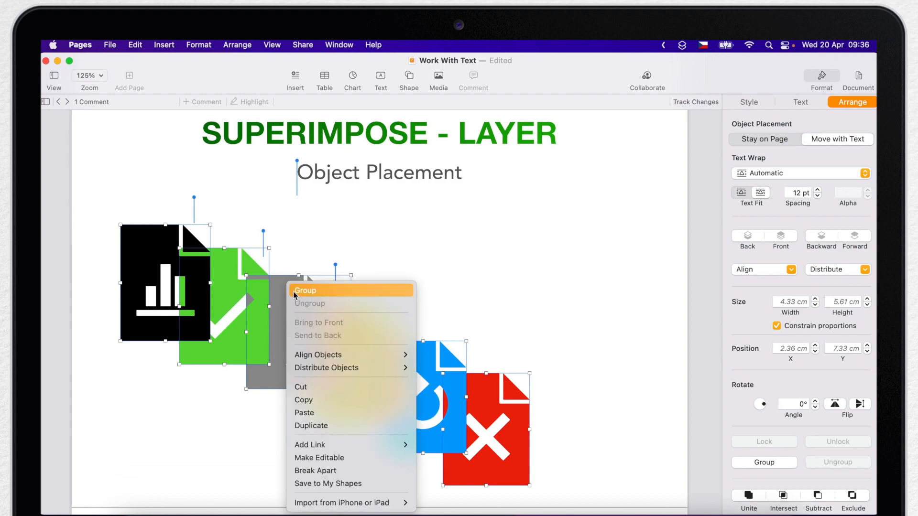
mouse_move(367, 290)
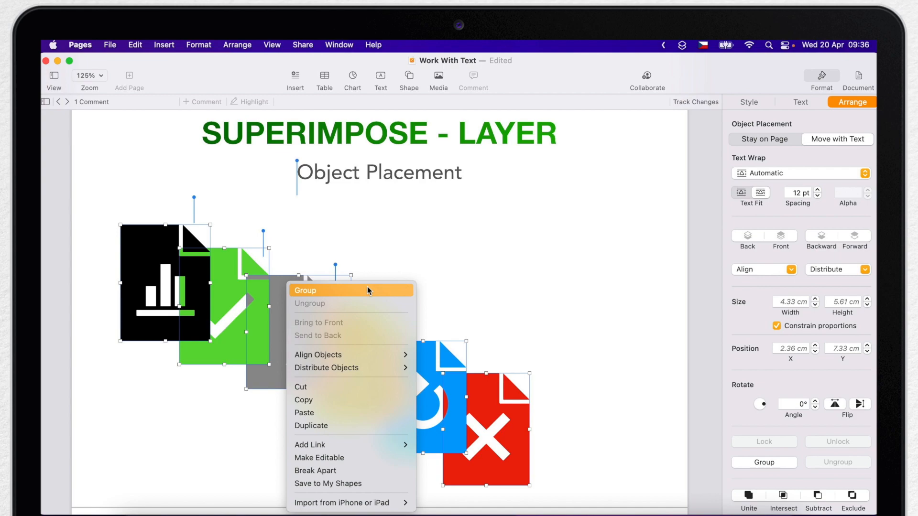
- Group the six cascaded icons into a single object
click(305, 290)
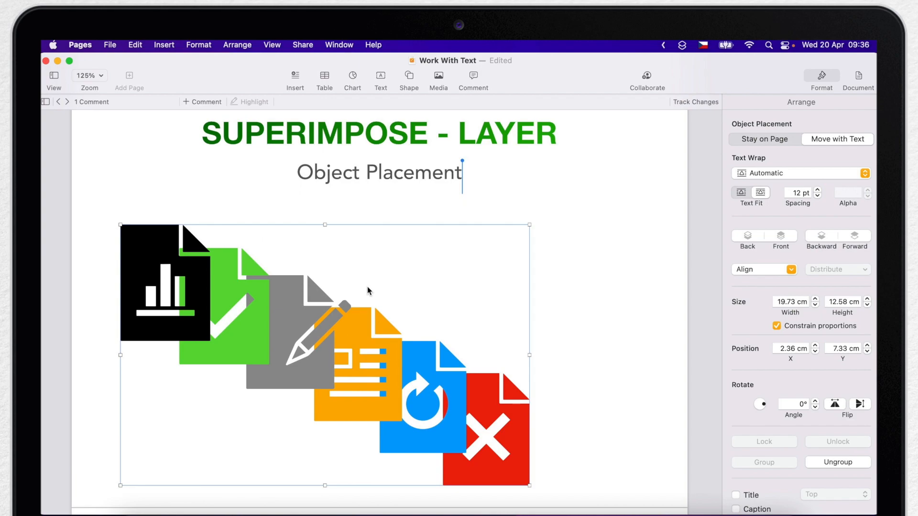
mouse_move(718, 478)
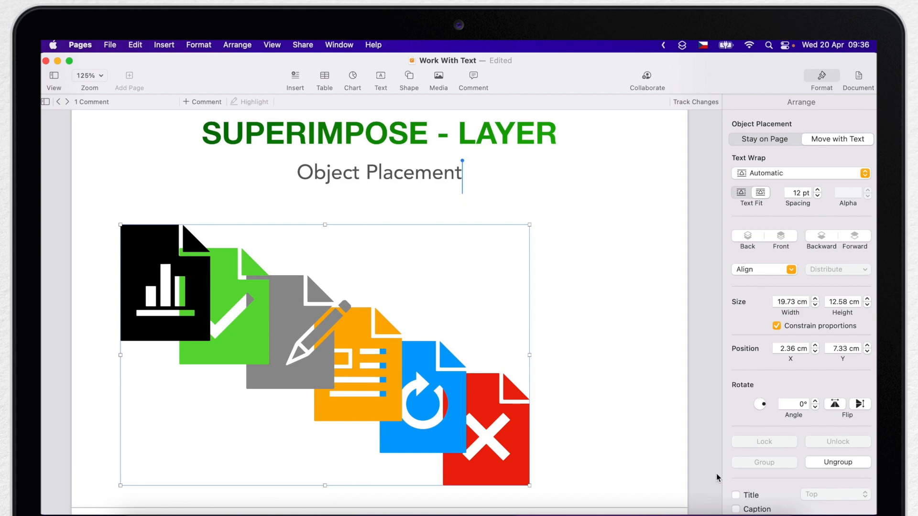
mouse_move(765, 431)
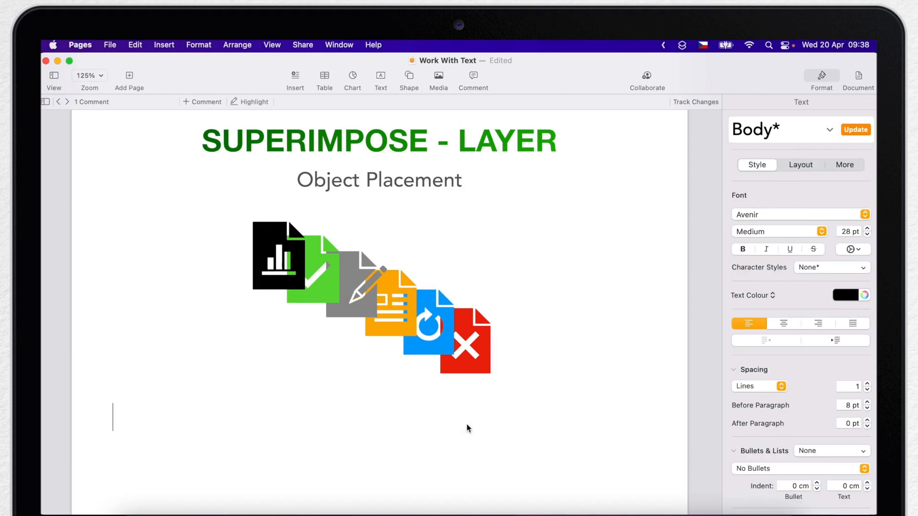
mouse_move(376, 302)
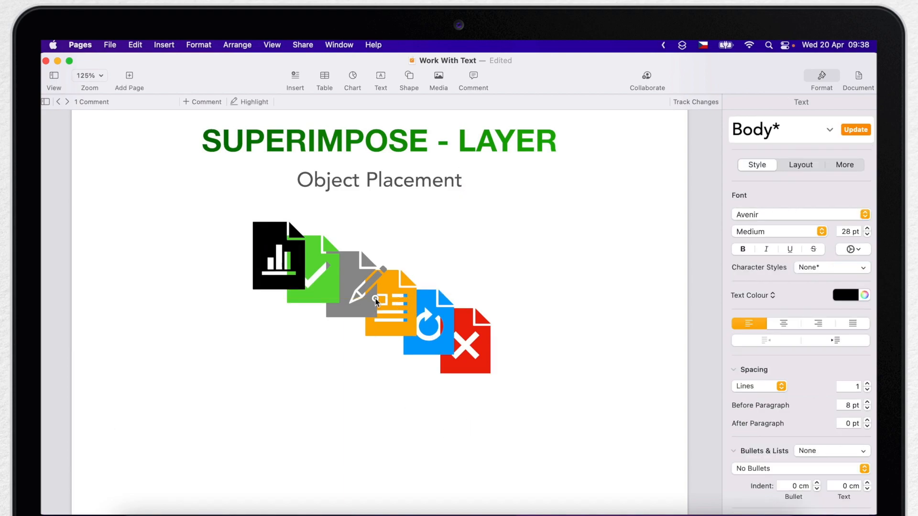
right_click(375, 301)
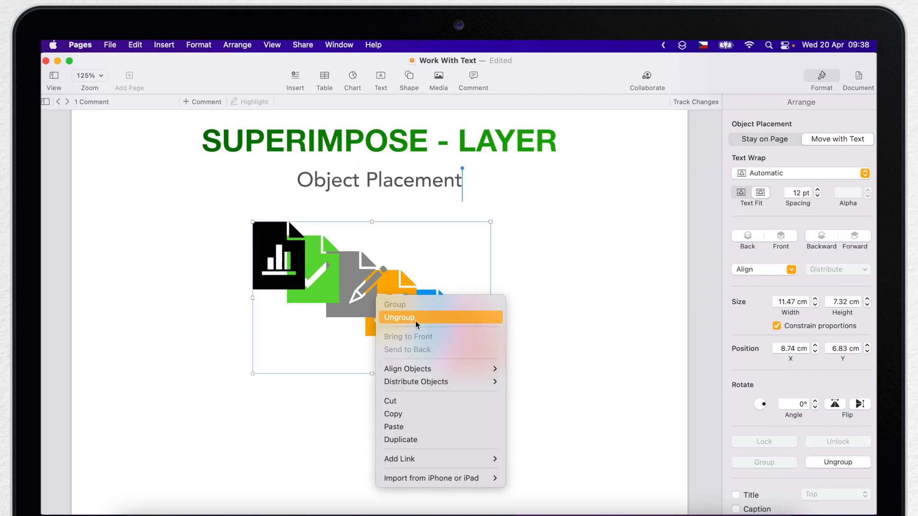
mouse_move(554, 308)
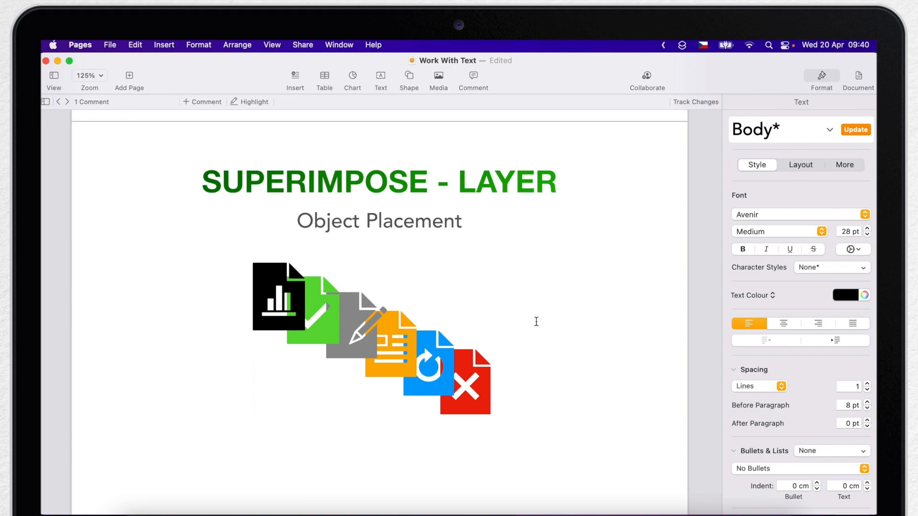
click(113, 357)
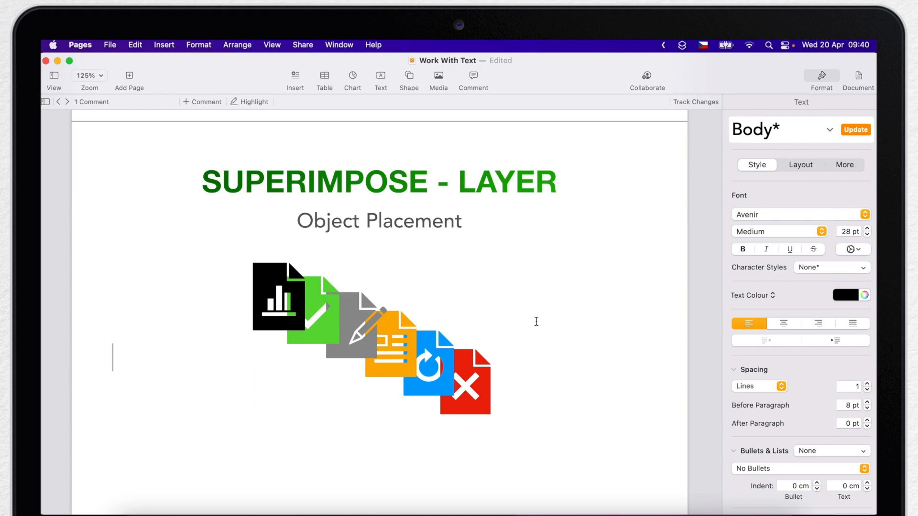
mouse_move(471, 343)
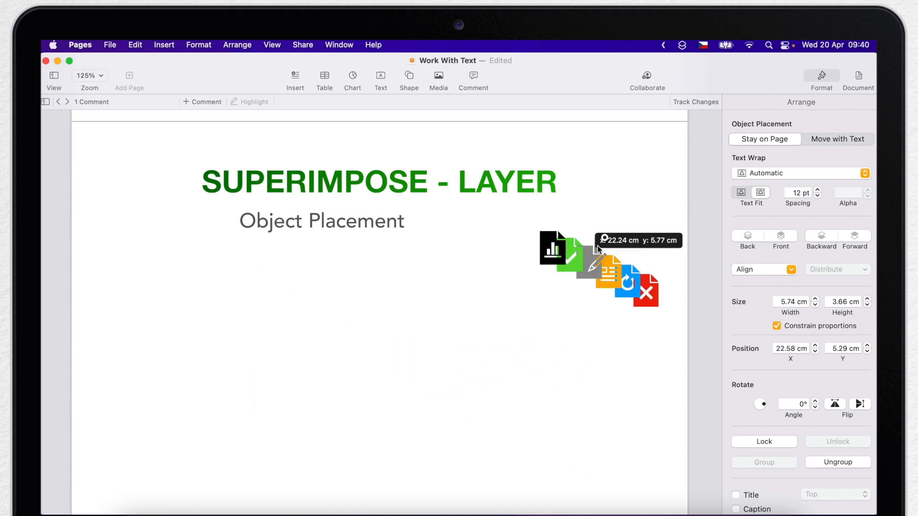
- Move the icon group right of the title, lock it via Arrange, then unlock it again
drag(597, 264, 563, 185)
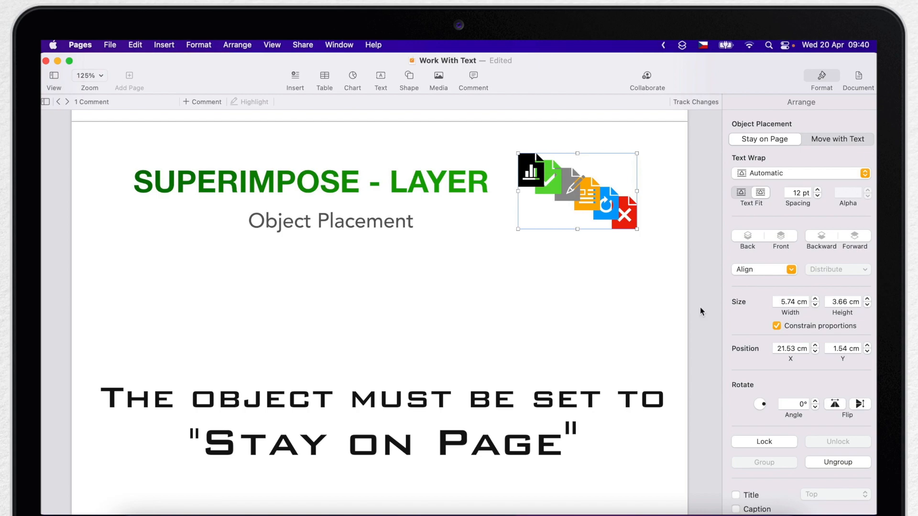
mouse_move(759, 443)
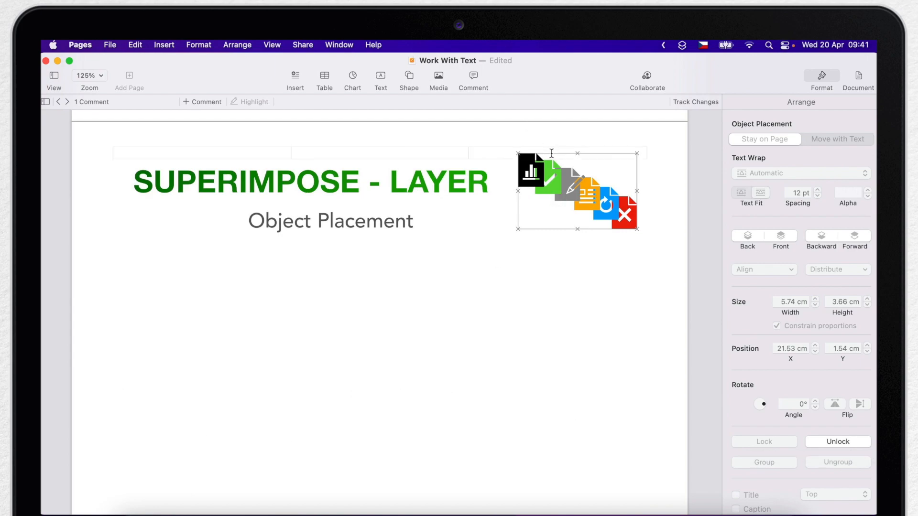
mouse_move(302, 124)
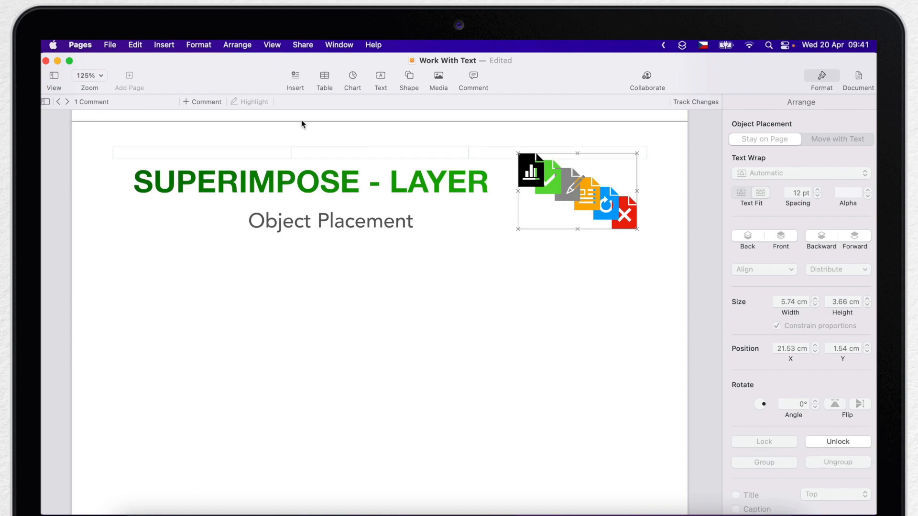
click(238, 45)
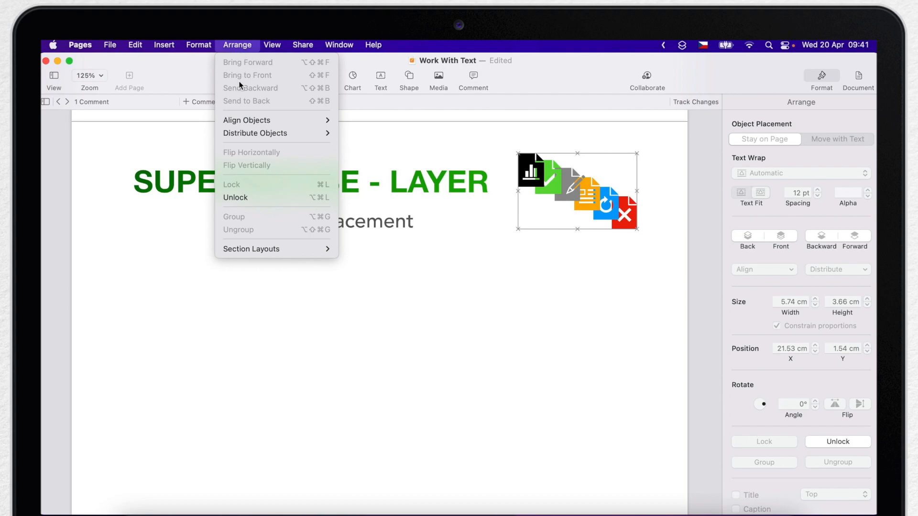
mouse_move(236, 197)
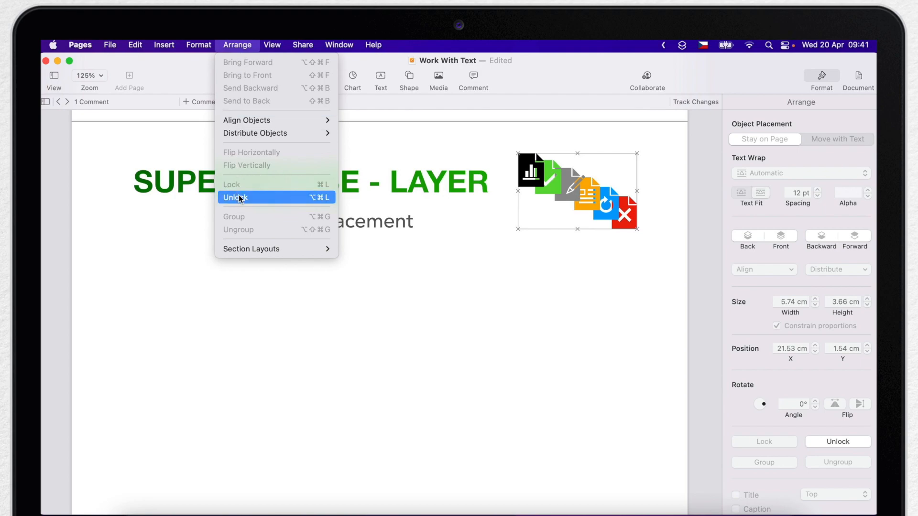
click(235, 197)
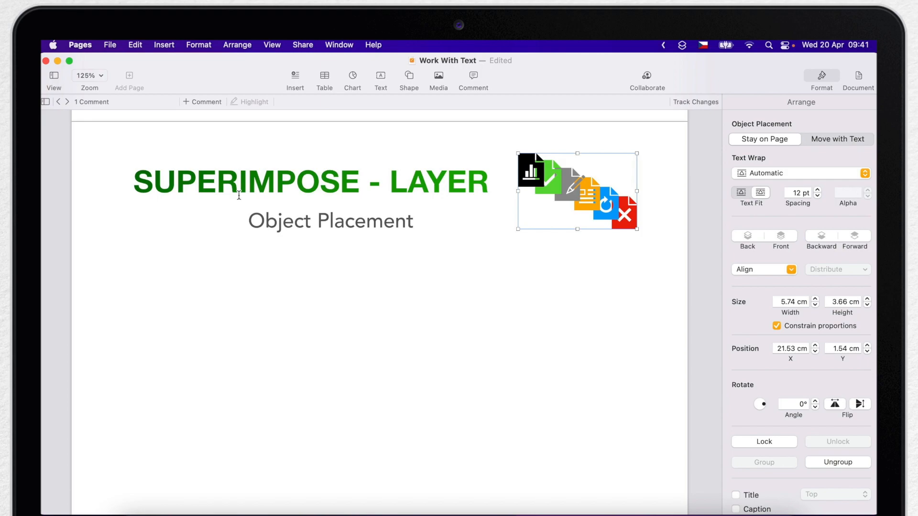
mouse_move(461, 106)
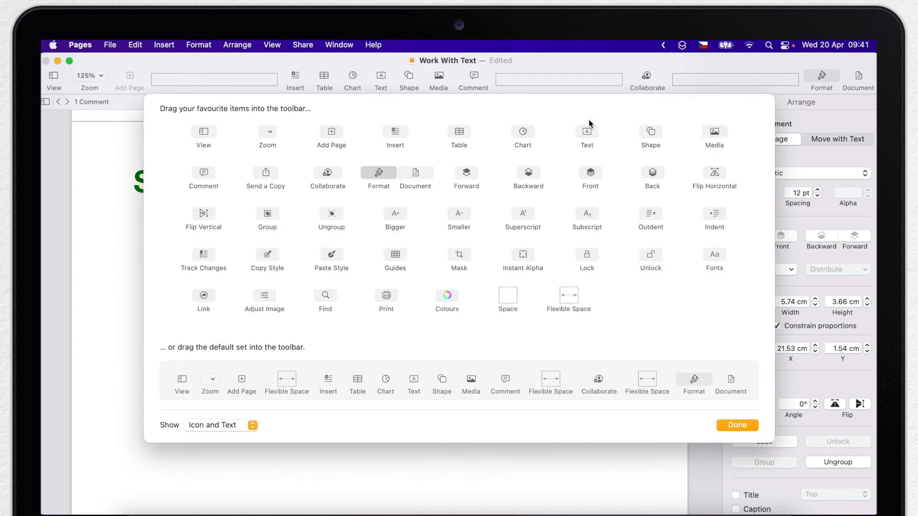
mouse_move(584, 254)
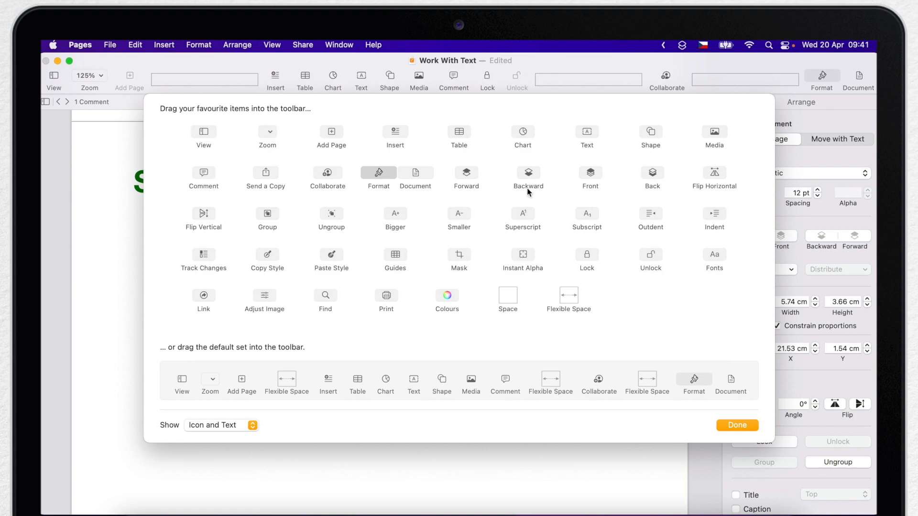
mouse_move(528, 171)
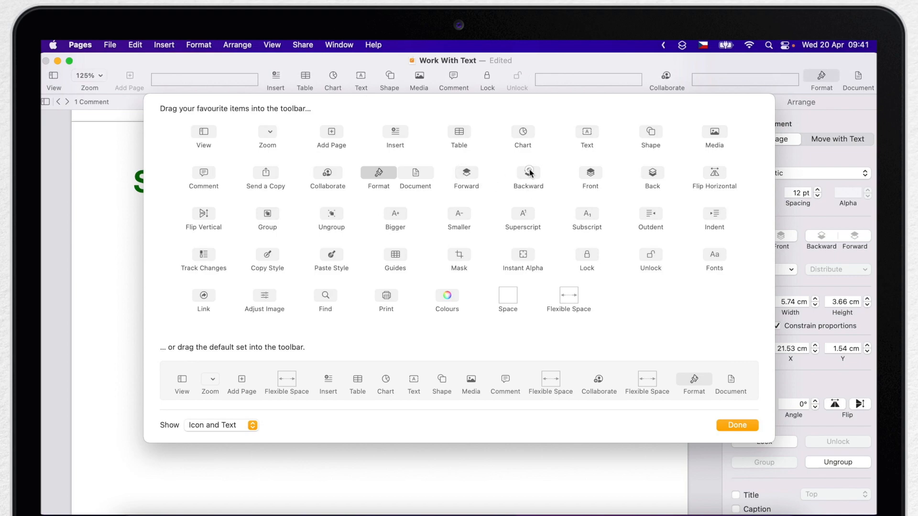
mouse_move(685, 375)
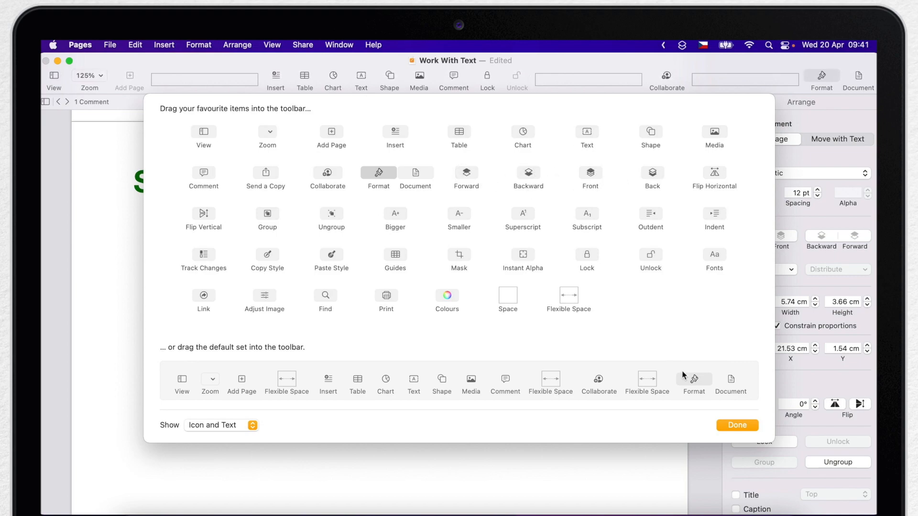
- Finish customising the toolbar with Lock and Unlock added
click(736, 424)
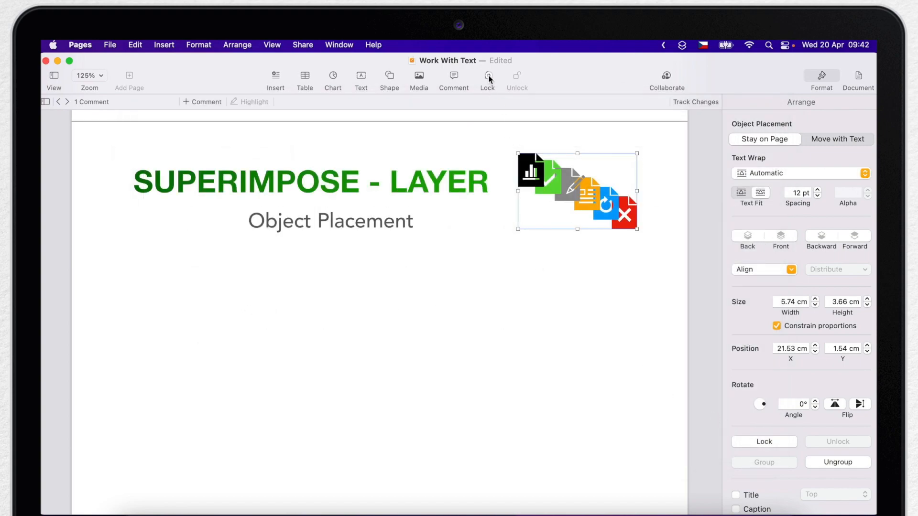
- Lock the icon group, then scroll the Udemy course page and play its preview video
click(486, 74)
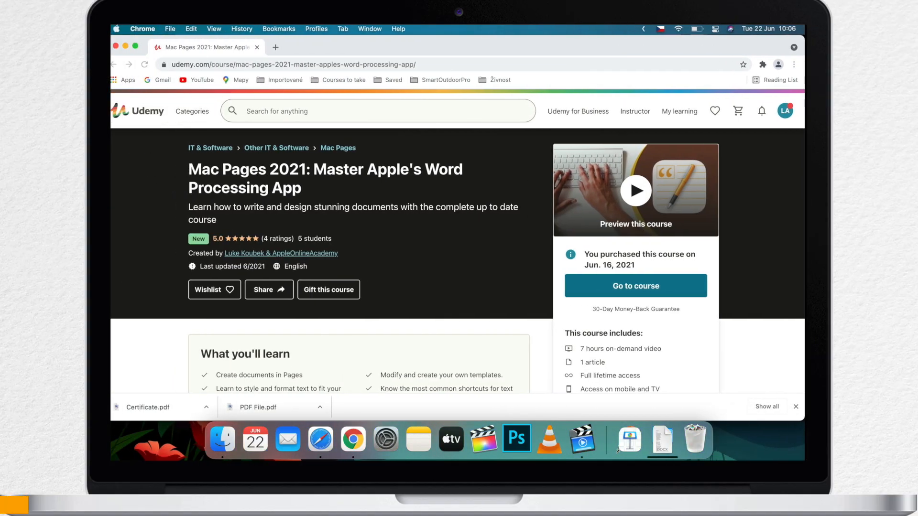
scroll(down, 3)
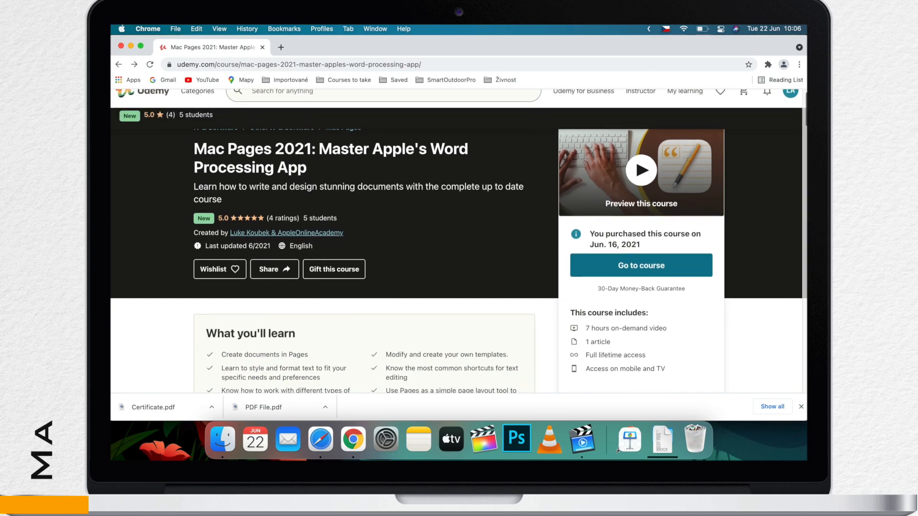
scroll(down, 3)
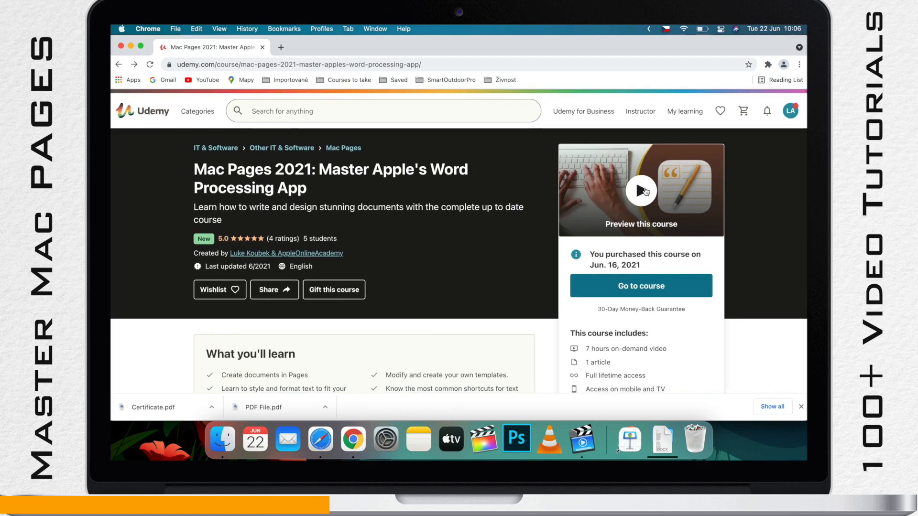
click(641, 190)
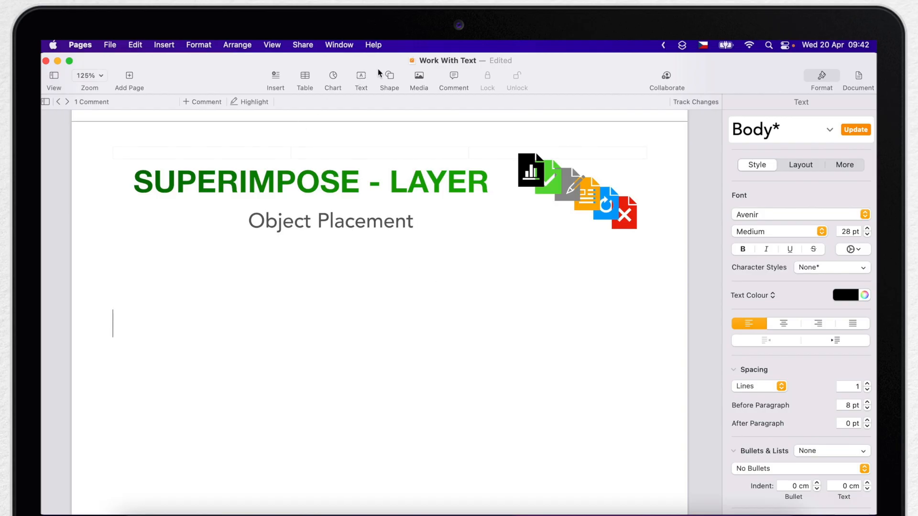
- Insert a ~3.5 cm diamond, overlap circles on its upper edges, and Unite them into a black heart
click(389, 74)
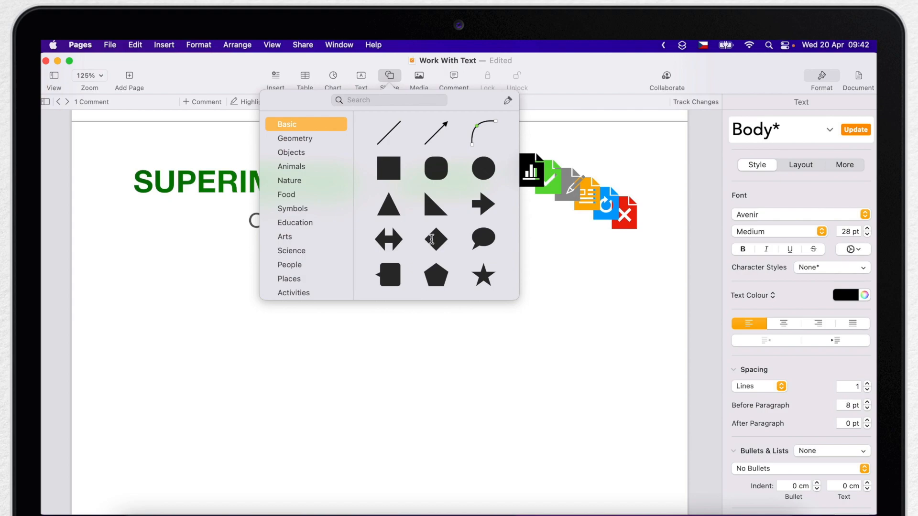
click(435, 240)
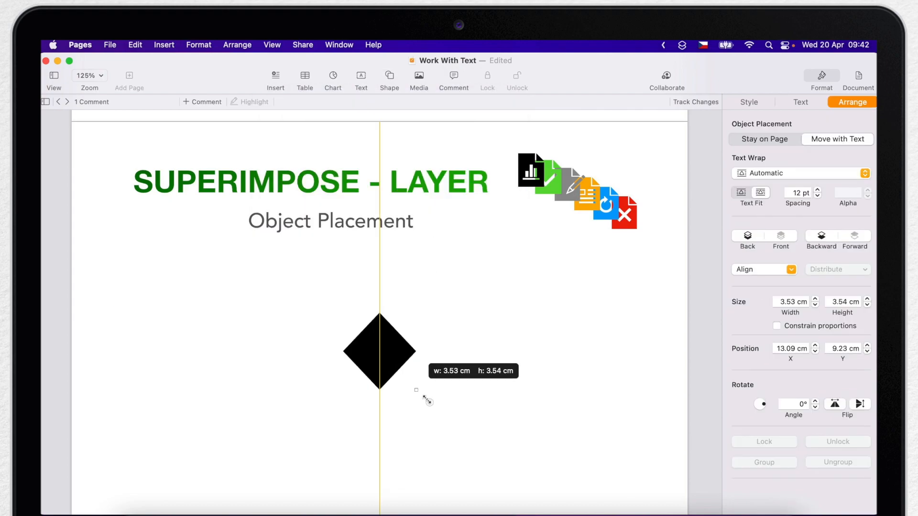
drag(417, 390, 451, 421)
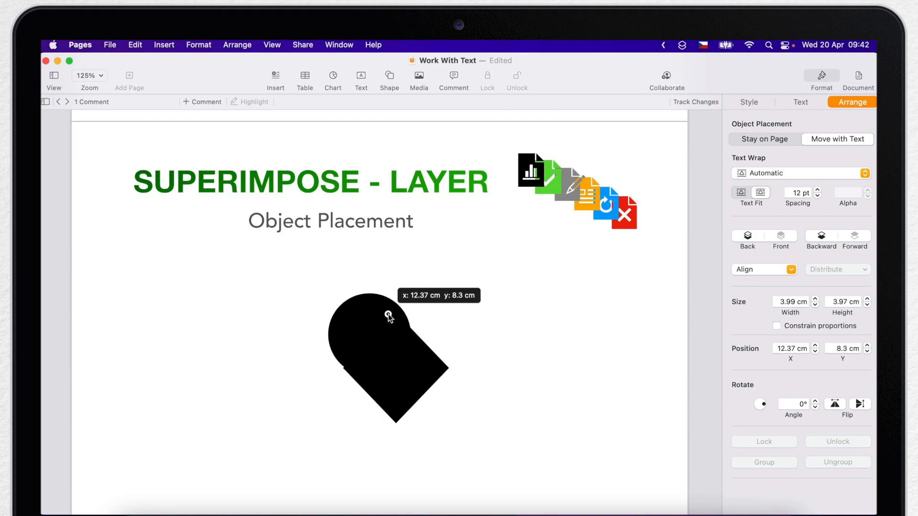
drag(390, 319, 380, 319)
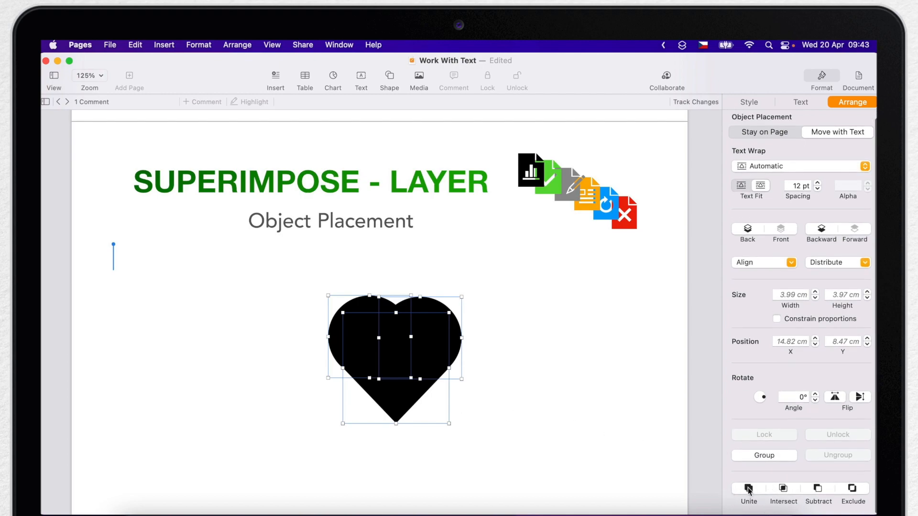
mouse_move(748, 489)
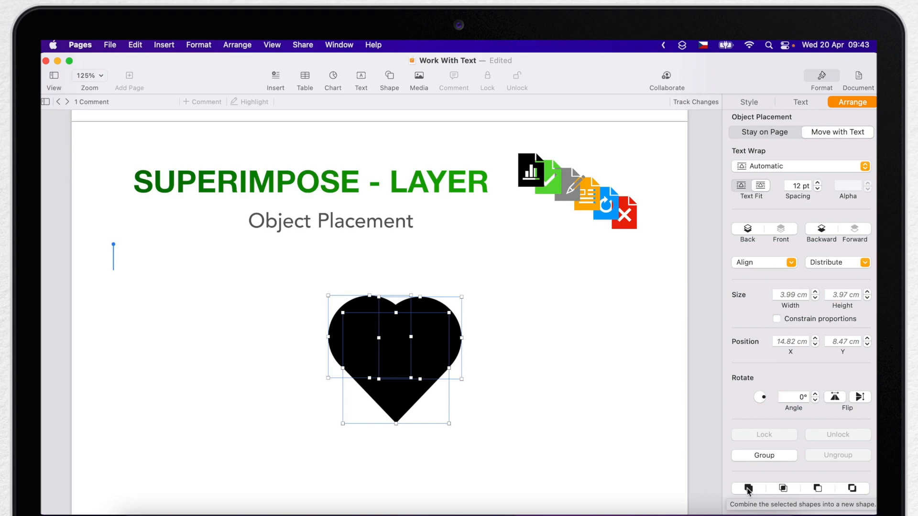
click(747, 489)
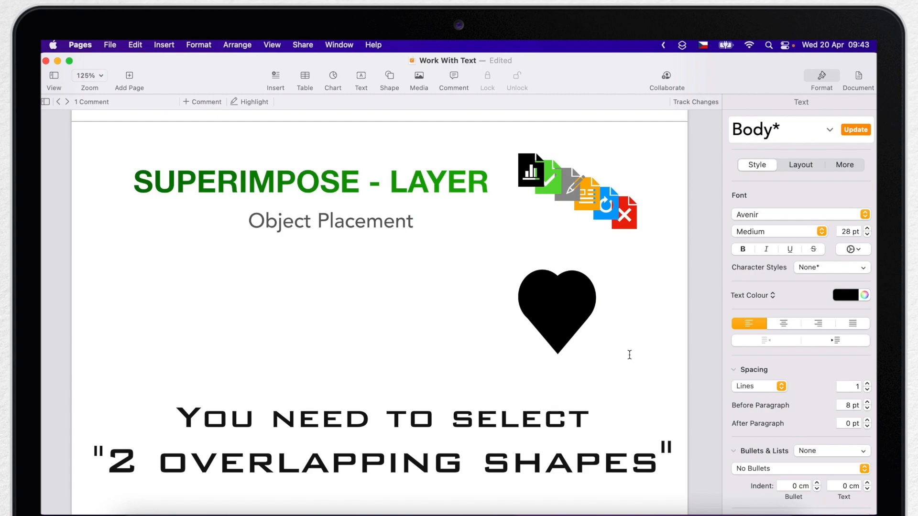
- Deselect the heart and scroll down to the Combine Shapes Together page
click(112, 390)
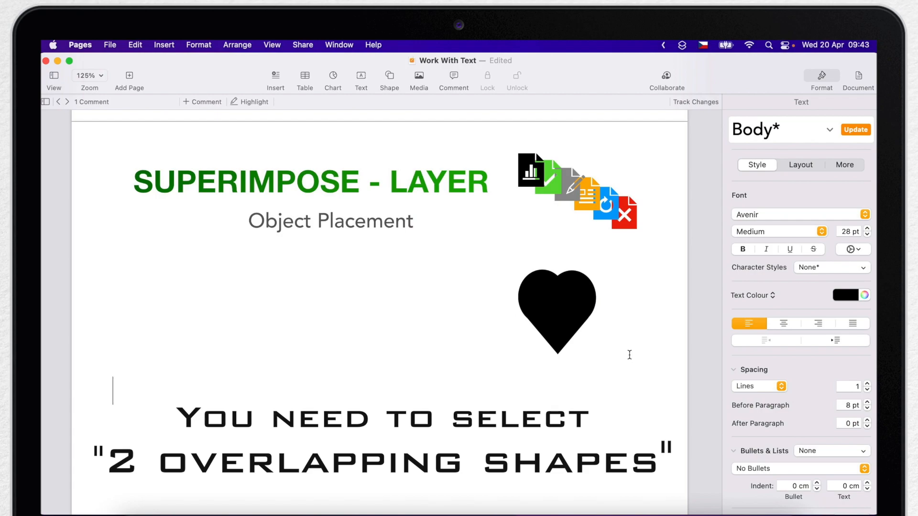
scroll(down, 3)
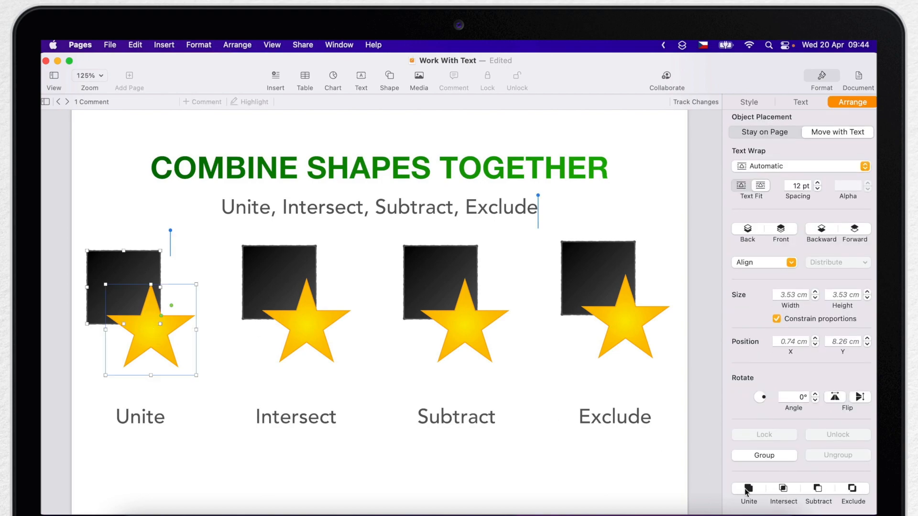
- Unite the first square-star pair, Intersect the second, Subtract the star from the third, then deselect
click(748, 489)
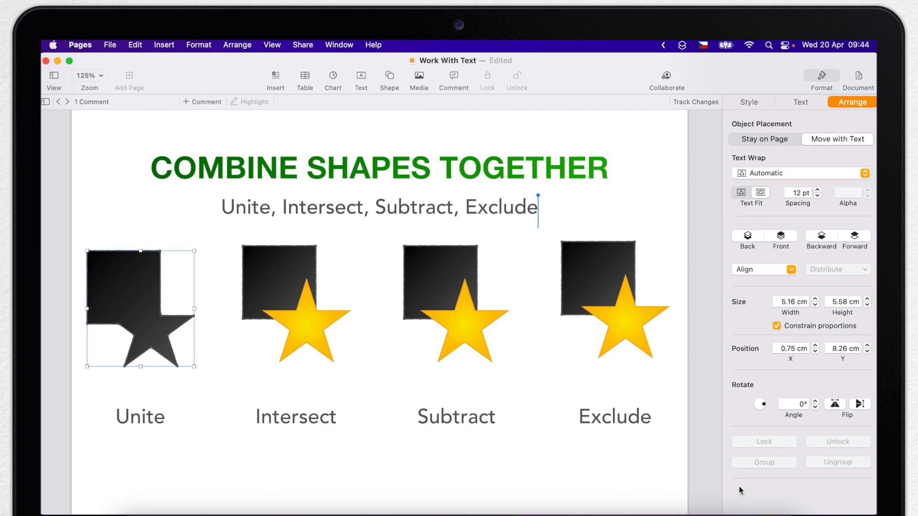
drag(140, 307, 144, 301)
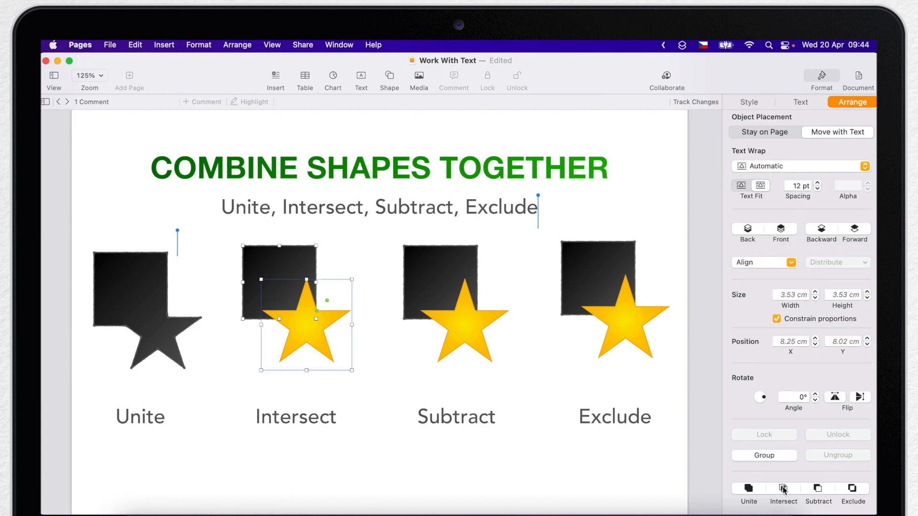
click(783, 490)
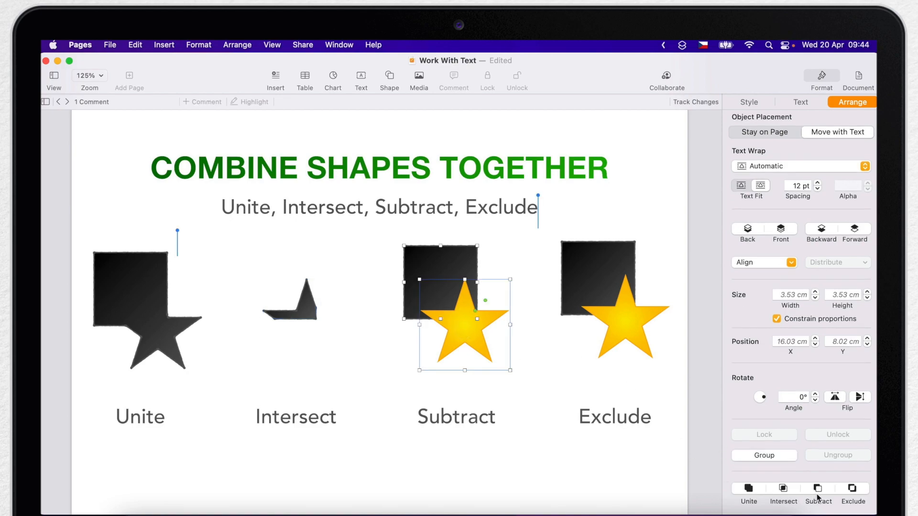
click(818, 492)
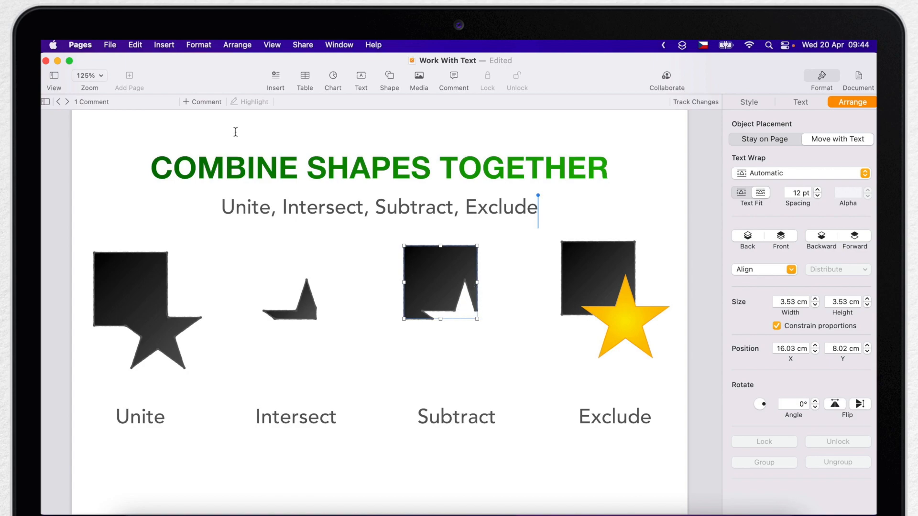
click(134, 45)
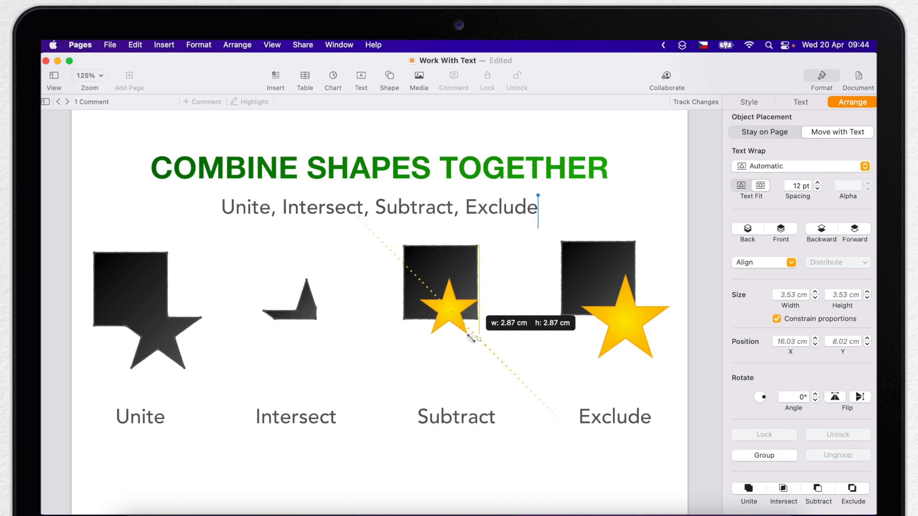
- Shrink and centre the star on the third square, then Exclude the fourth square-star overlap
drag(477, 339, 453, 307)
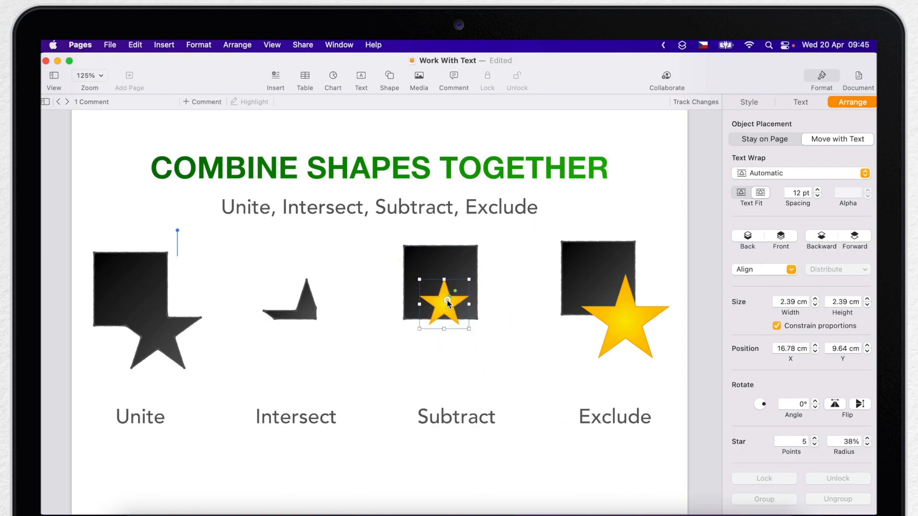
drag(441, 304, 439, 284)
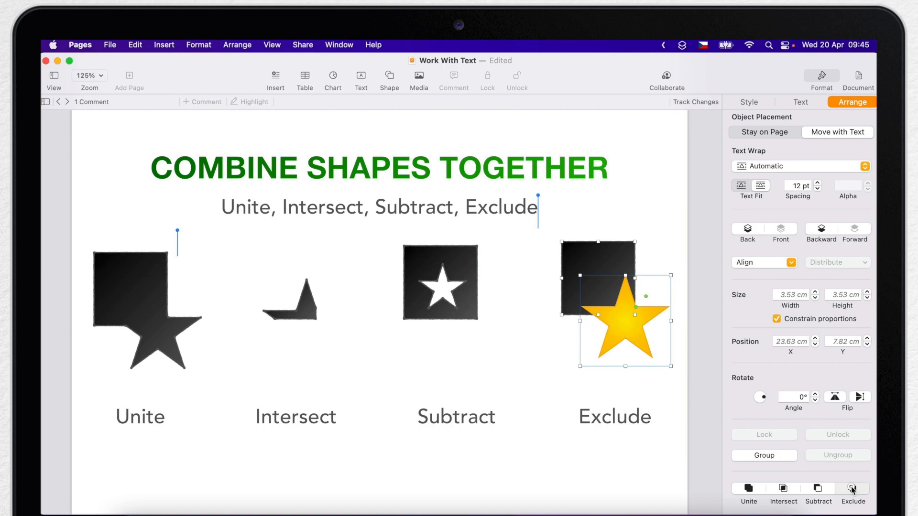
click(852, 492)
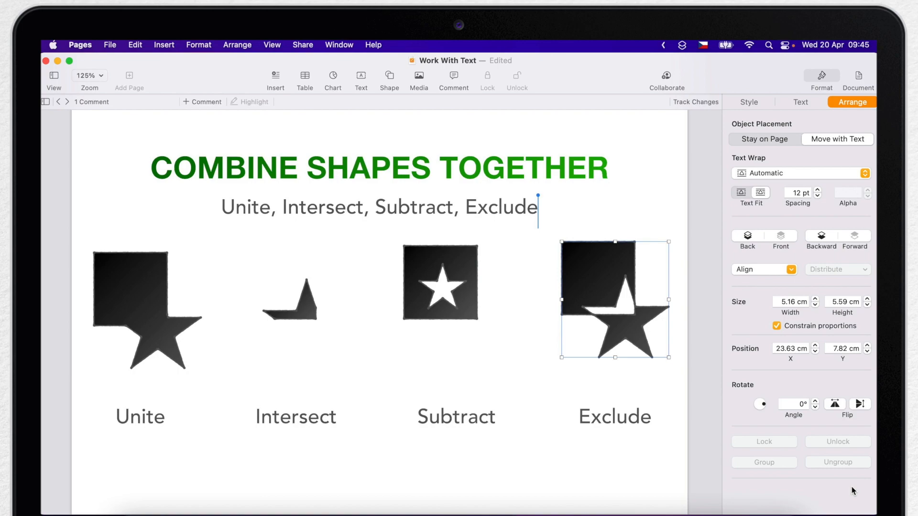
mouse_move(442, 400)
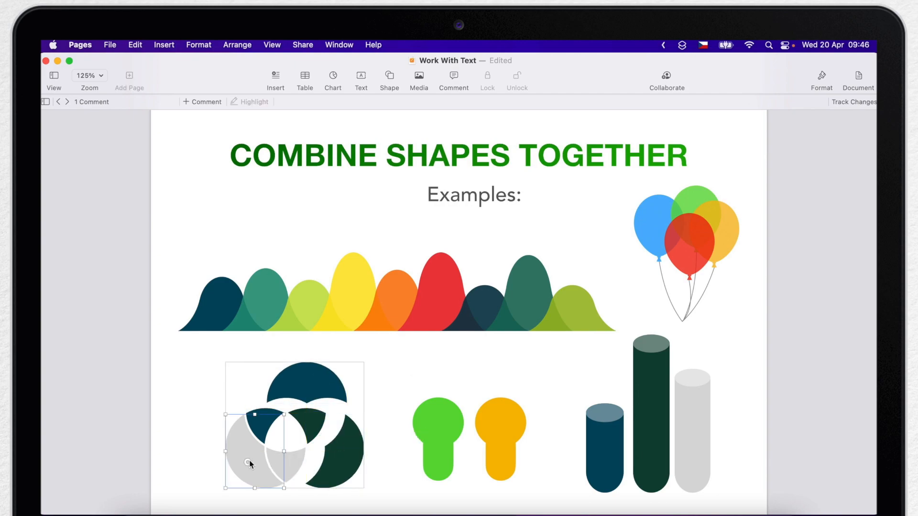
- Add a cylinder from the shape library and pull the blue column's pieces apart
click(605, 444)
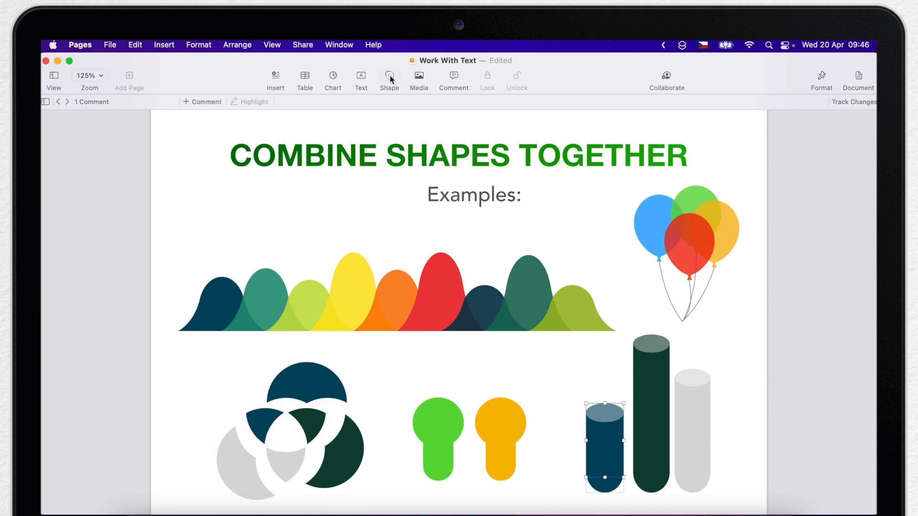
click(388, 79)
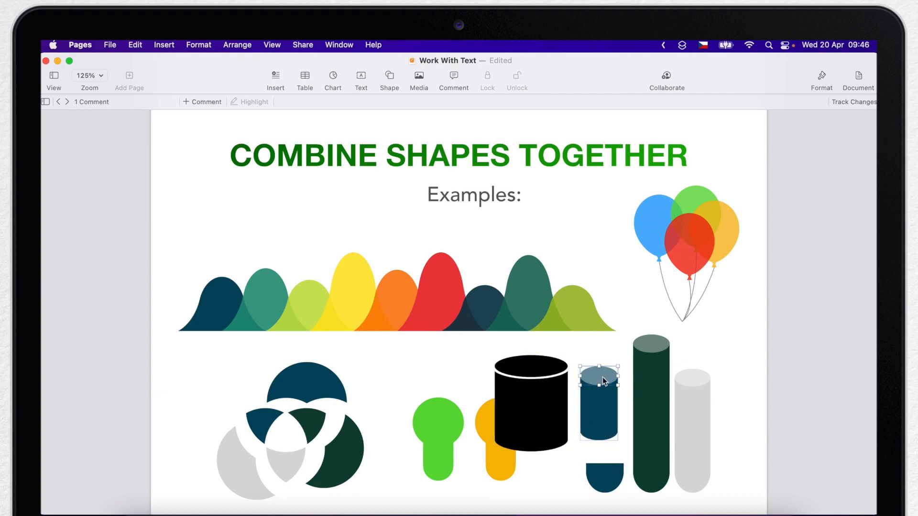
drag(597, 378, 597, 394)
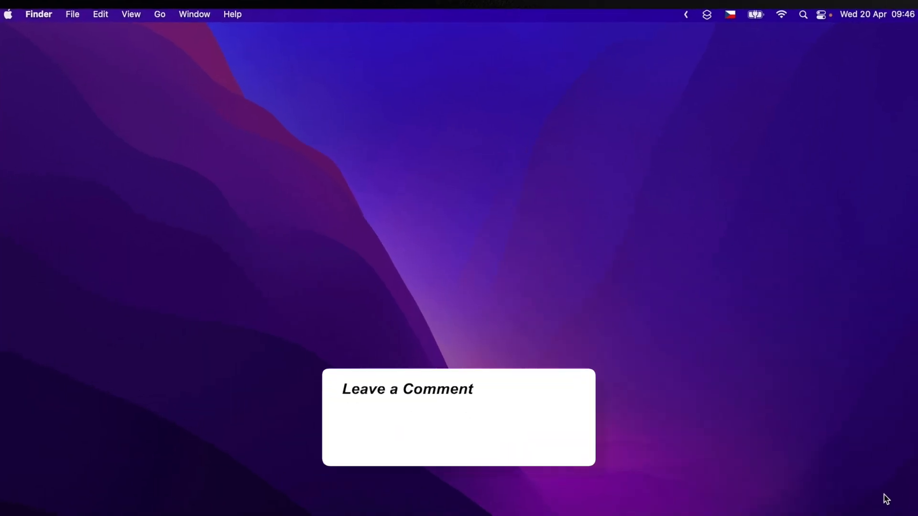
- Show the closing end card 'Do you need any help?' over the desktop
text(Do you need any help?)
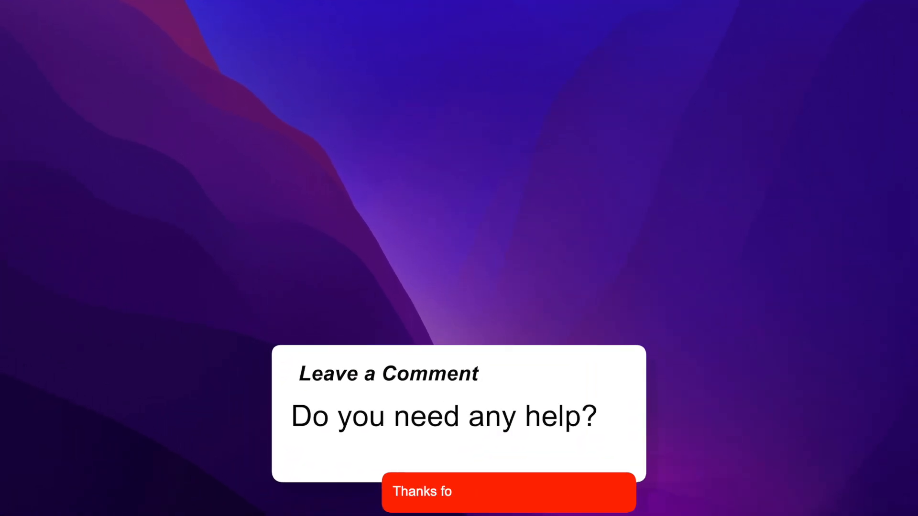